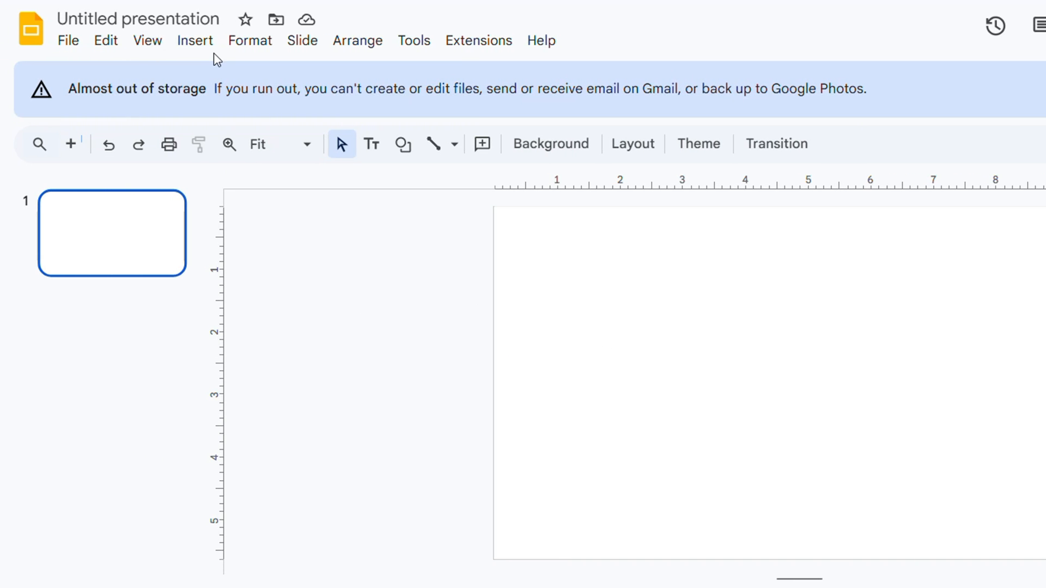
Open the Insert menu's chart options to add a pie chart.
left_click(194, 40)
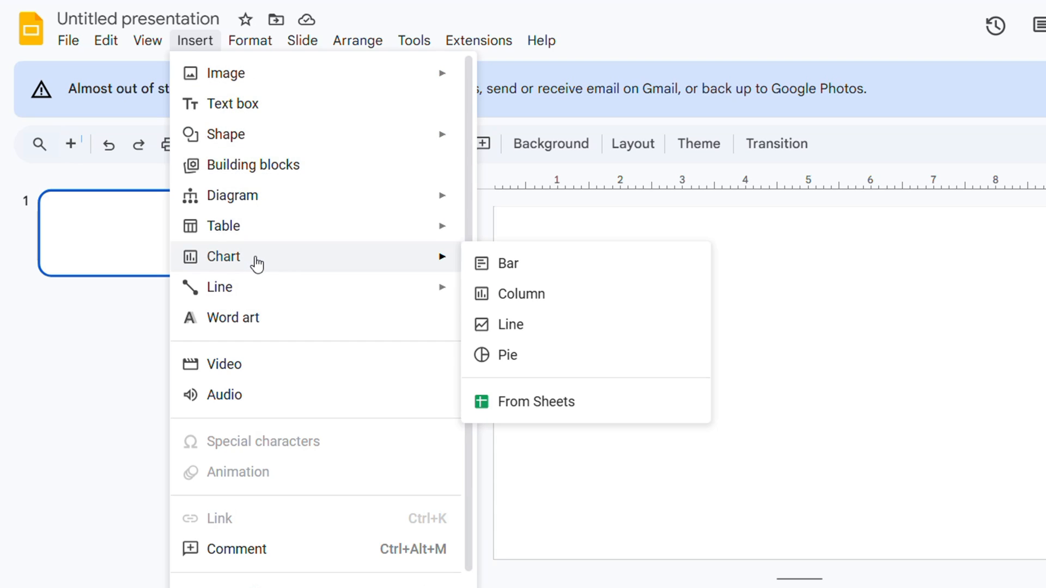
mouse_move(508, 355)
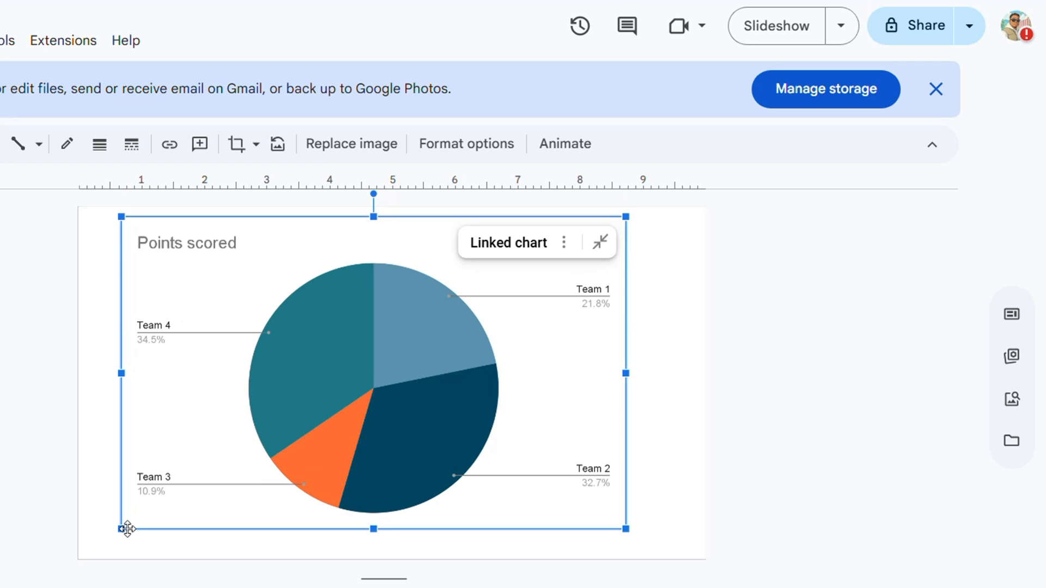
mouse_move(313, 218)
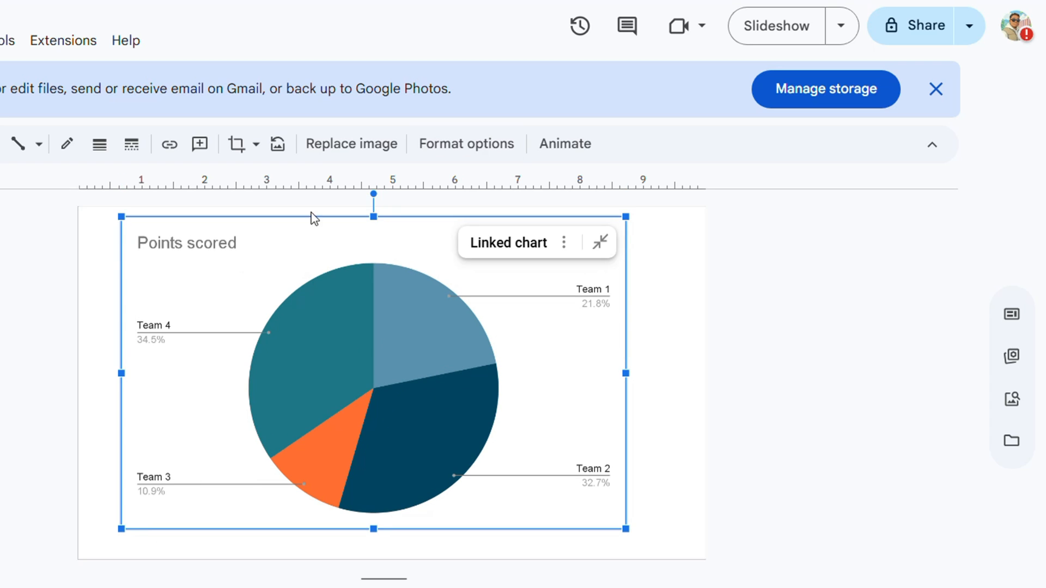
mouse_move(265, 259)
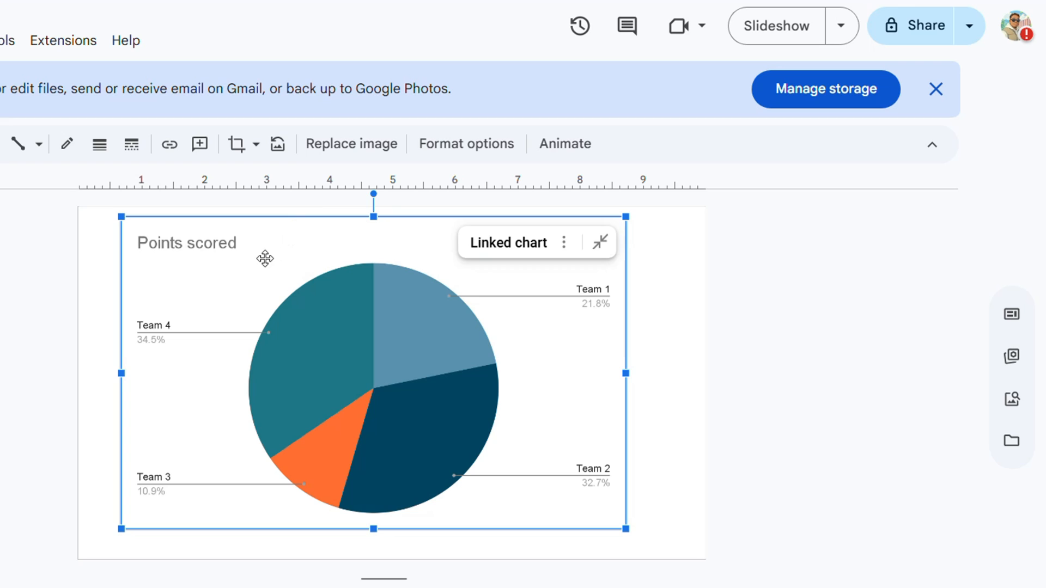
mouse_move(318, 418)
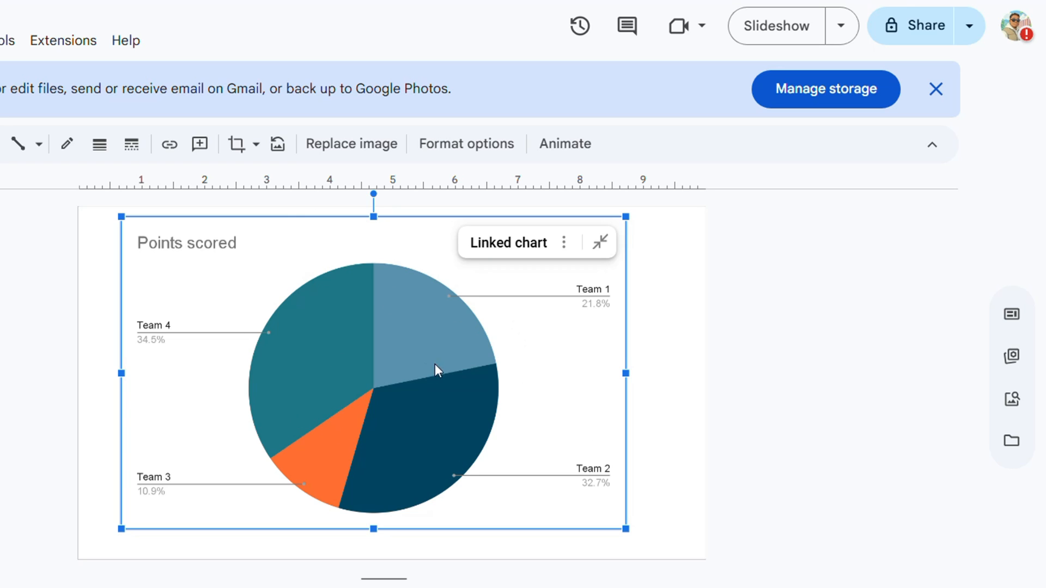
Open the linked pie chart's source spreadsheet from its linked chart menu.
left_click(564, 242)
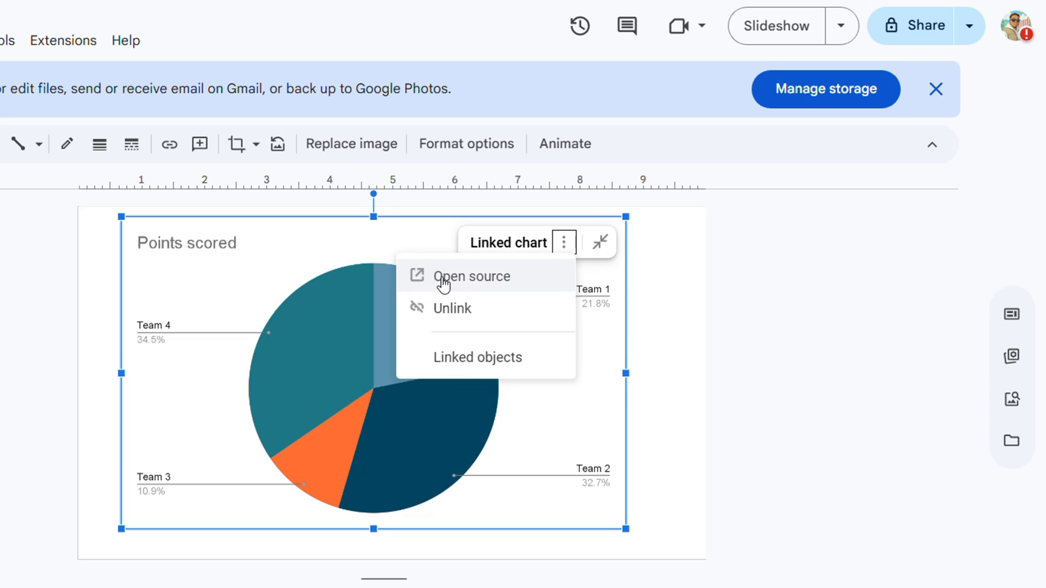
left_click(472, 276)
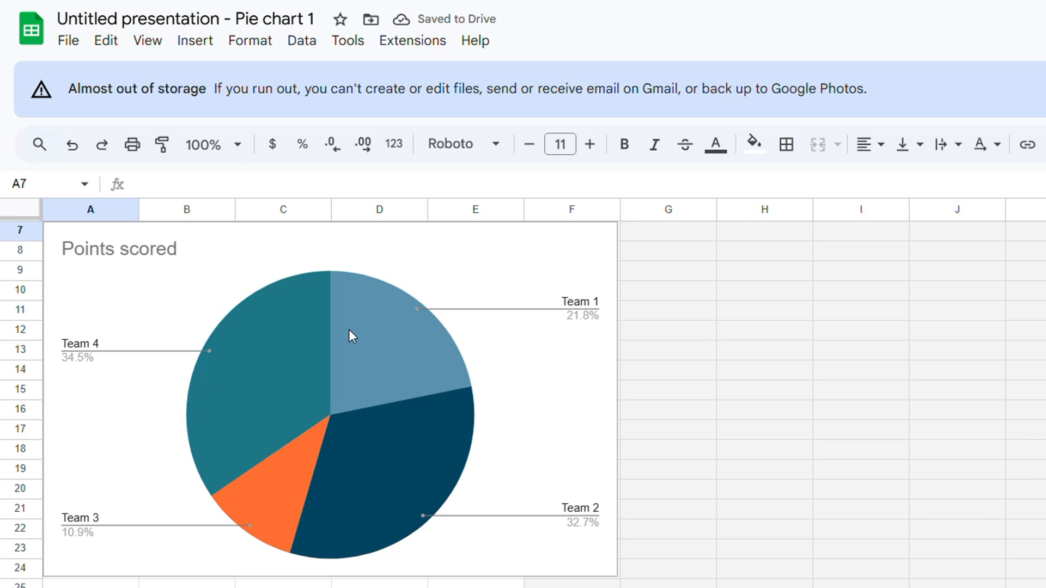
Rename the team names in column A, starting with Team 1 as 'xy'.
scroll("up", 3)
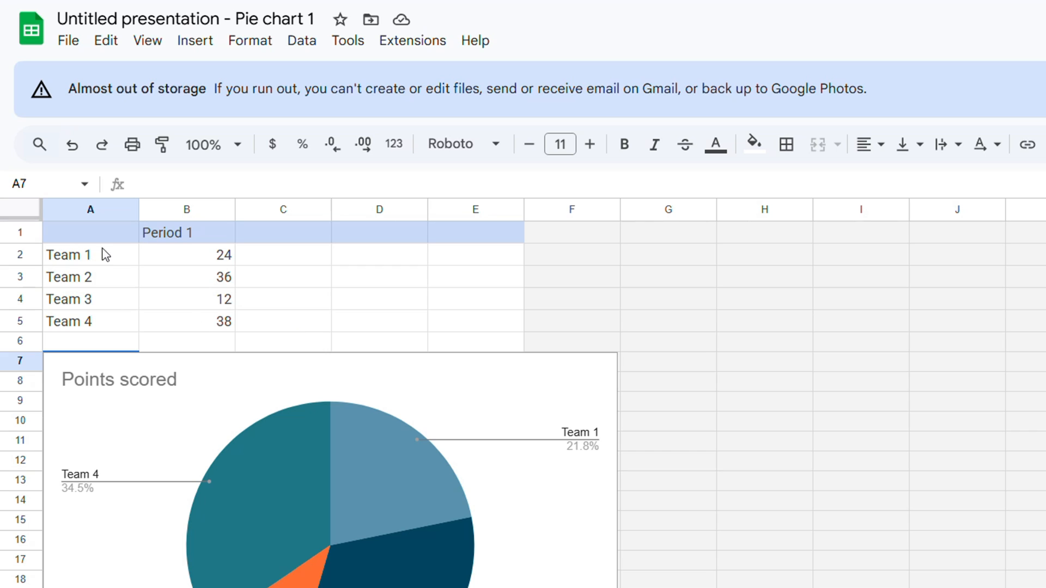
left_click(90, 254)
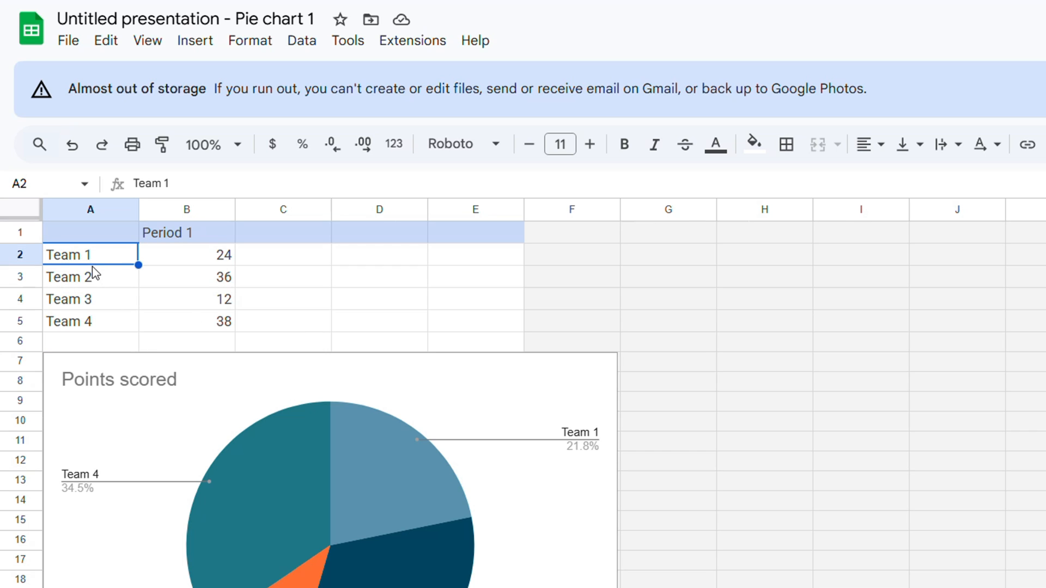
mouse_move(115, 261)
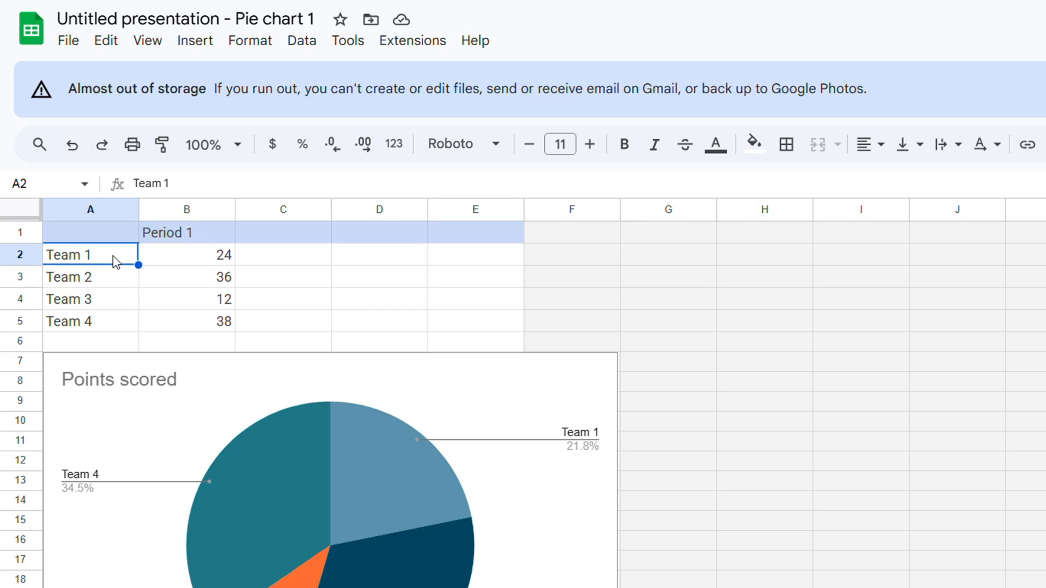
type("xy")
left_click(90, 321)
type("sdsda")
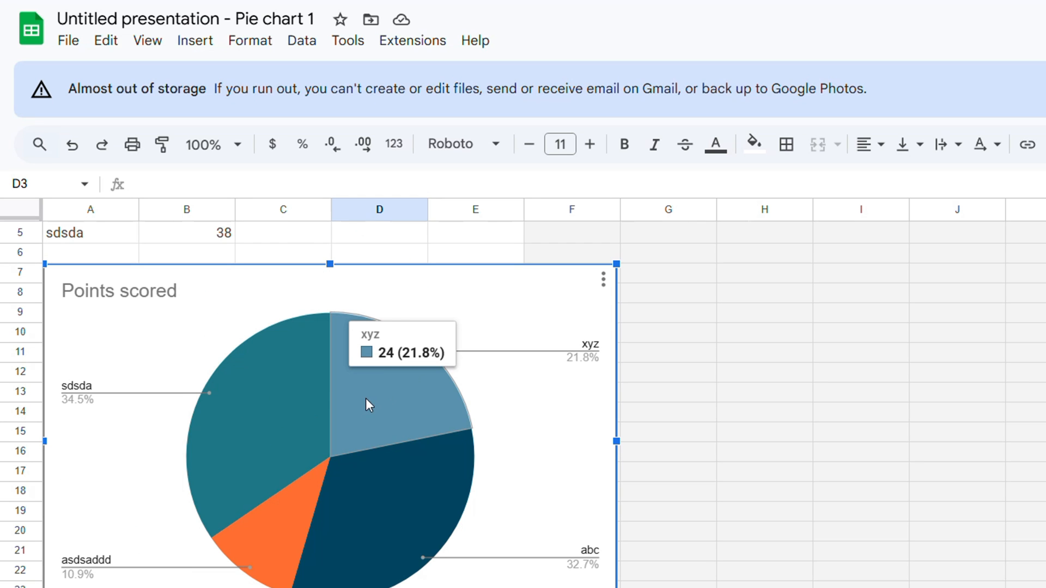
Recolour the pie slices: abc purple and sdsda dark maroon.
right_click(369, 403)
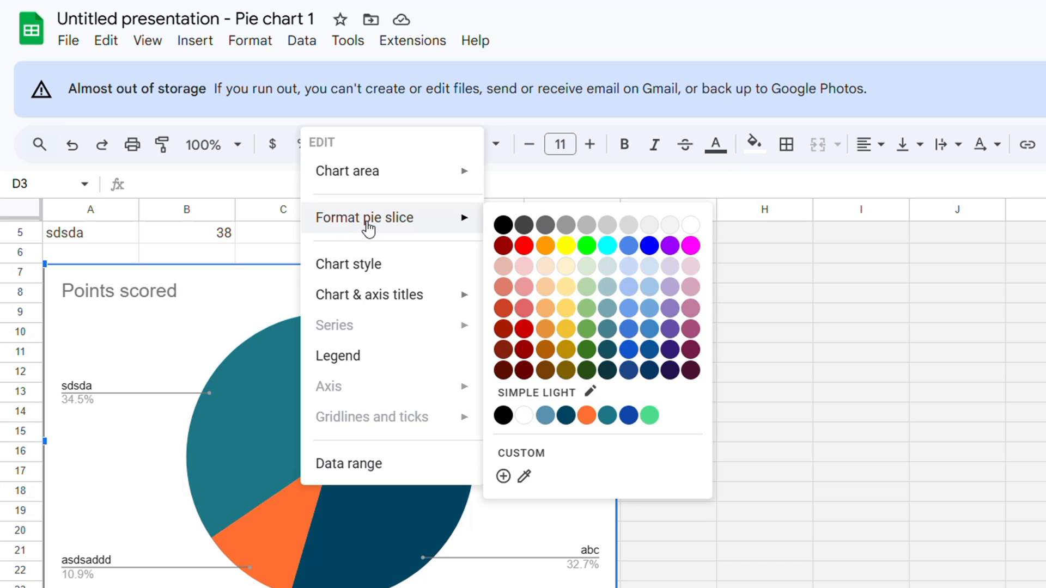
mouse_move(557, 262)
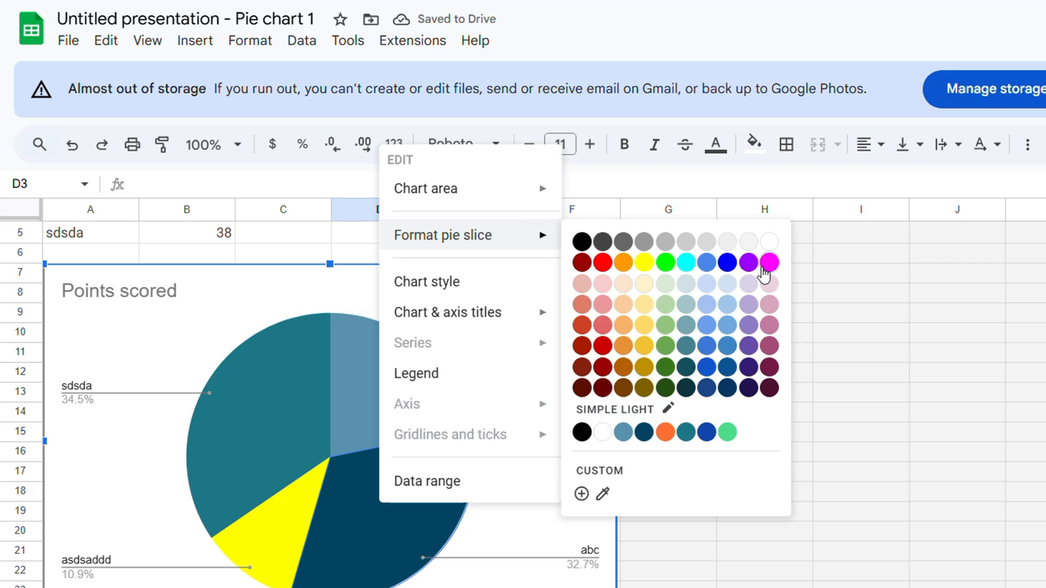
left_click(748, 262)
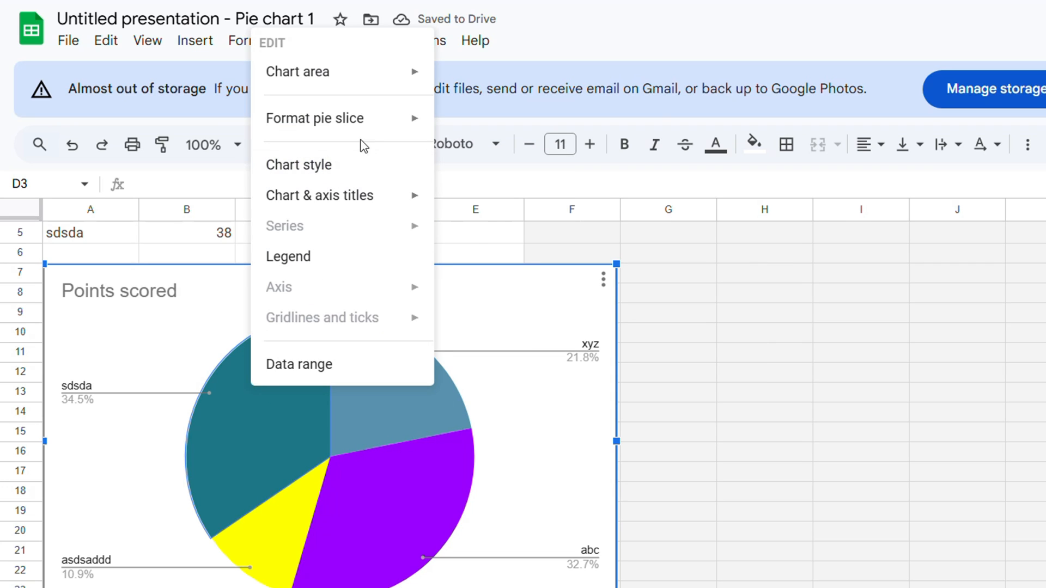
left_click(315, 118)
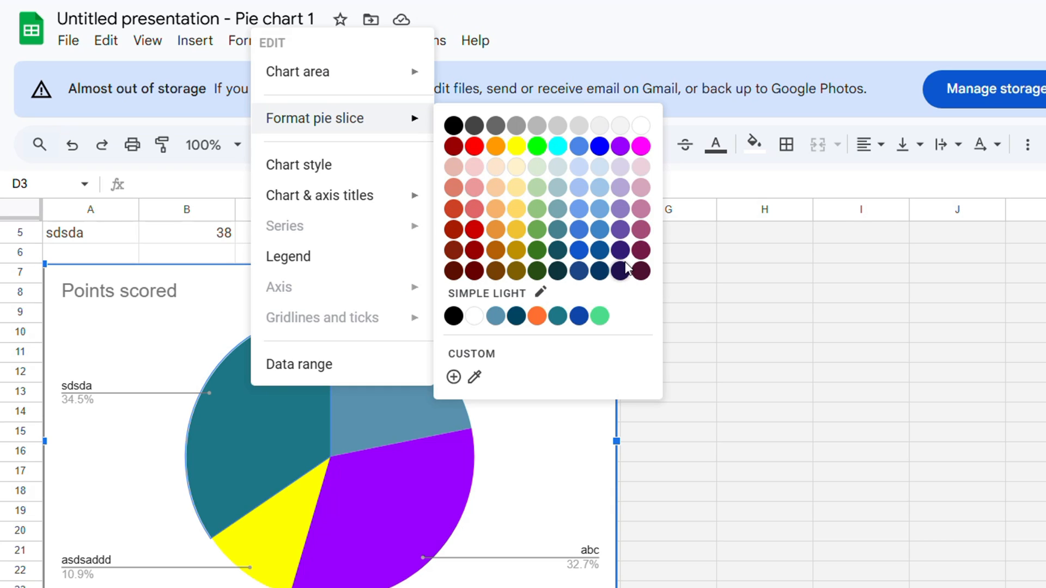
left_click(618, 271)
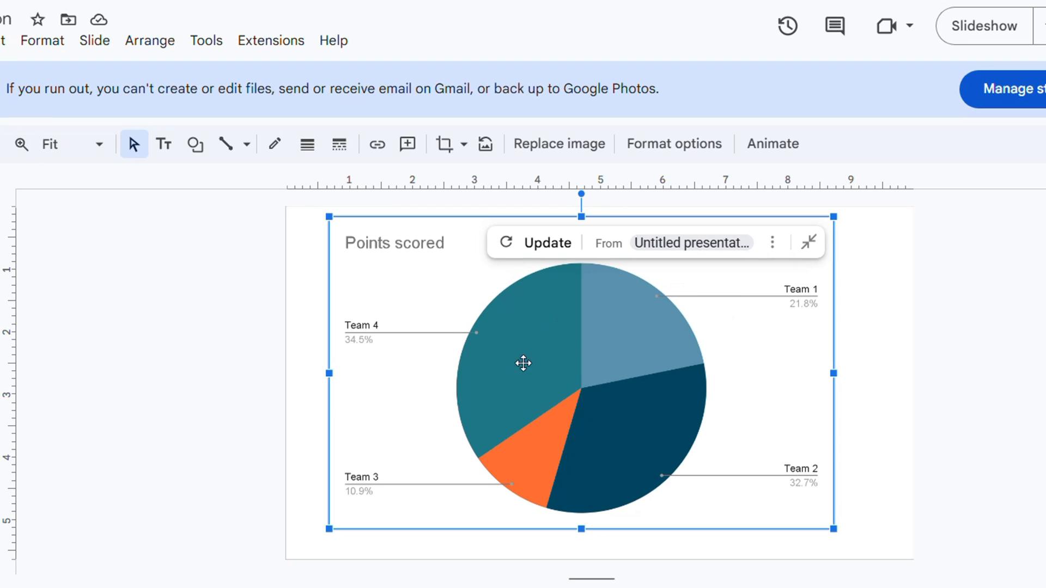
mouse_move(537, 253)
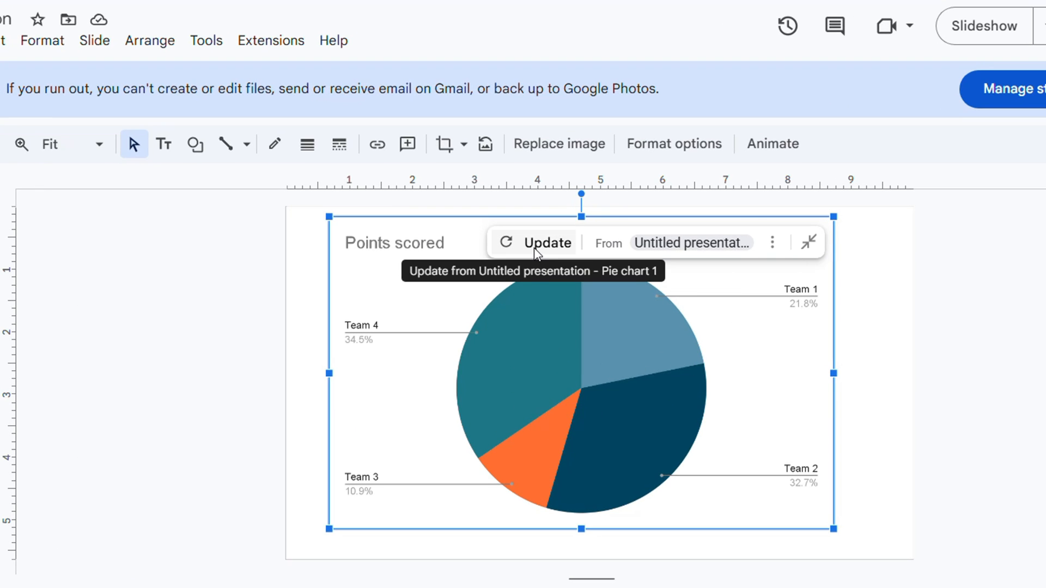
Update the slide's linked pie chart with the new labels and slice colours.
left_click(547, 242)
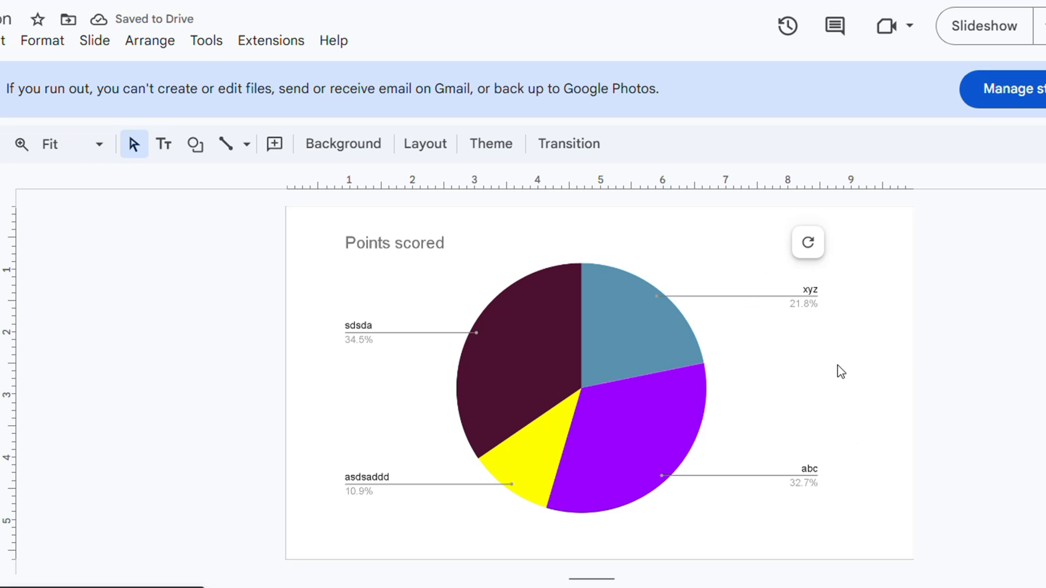
mouse_move(451, 350)
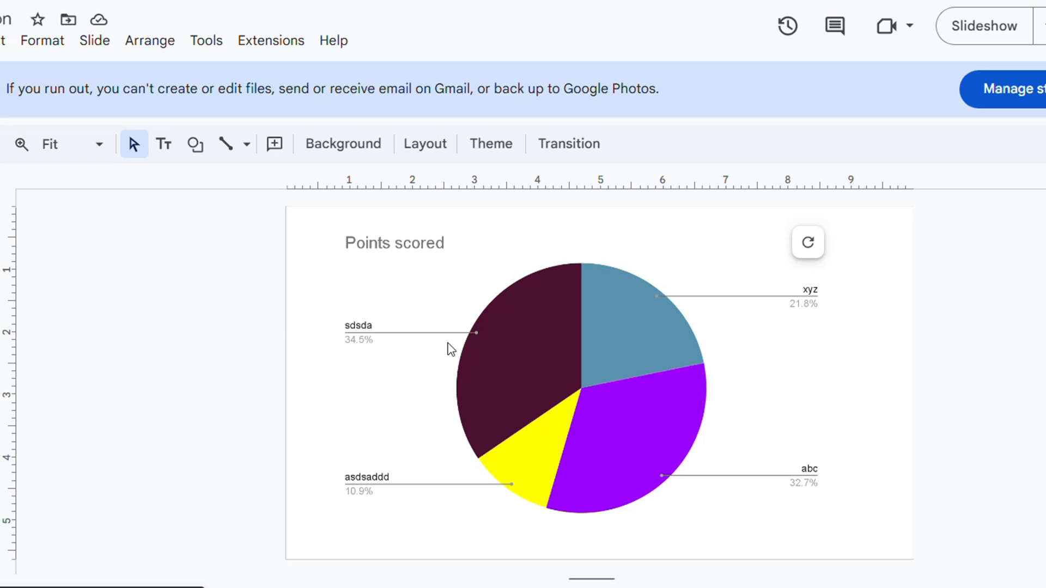
left_click(580, 386)
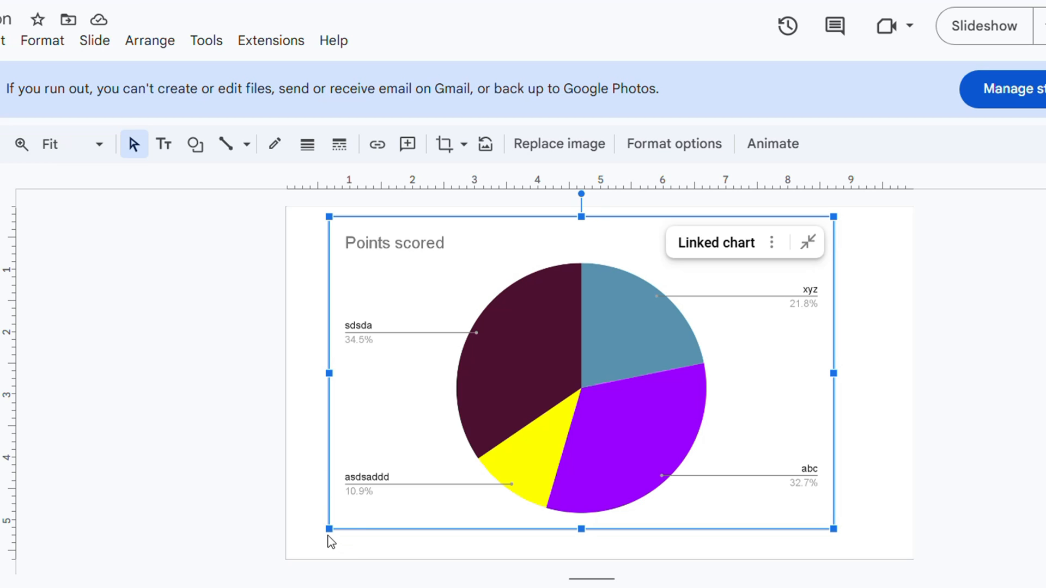